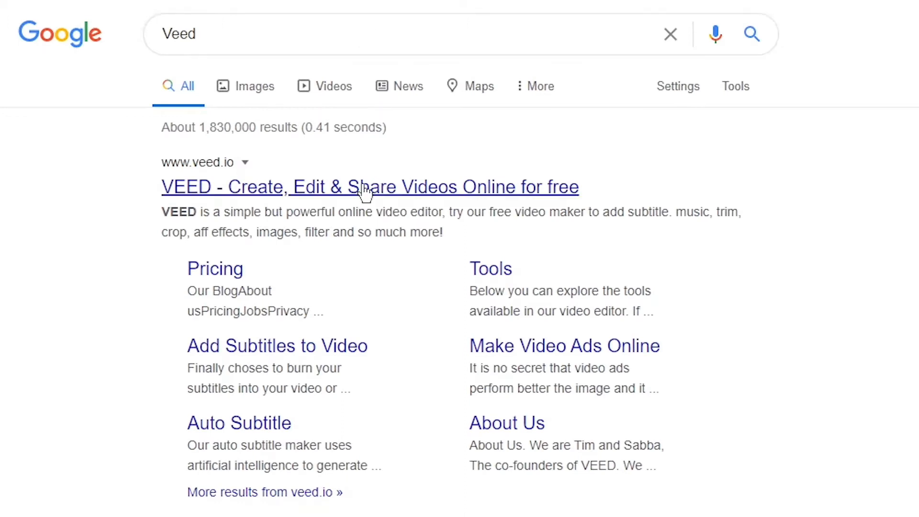
# Go to veed.io from the Google results and land on the workspace projects page
pyautogui.click(370, 187)
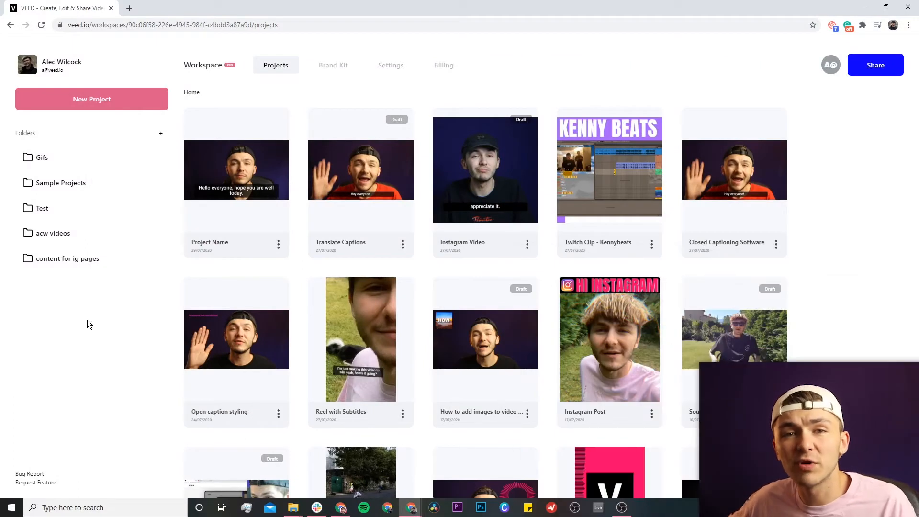
pyautogui.moveTo(89, 319)
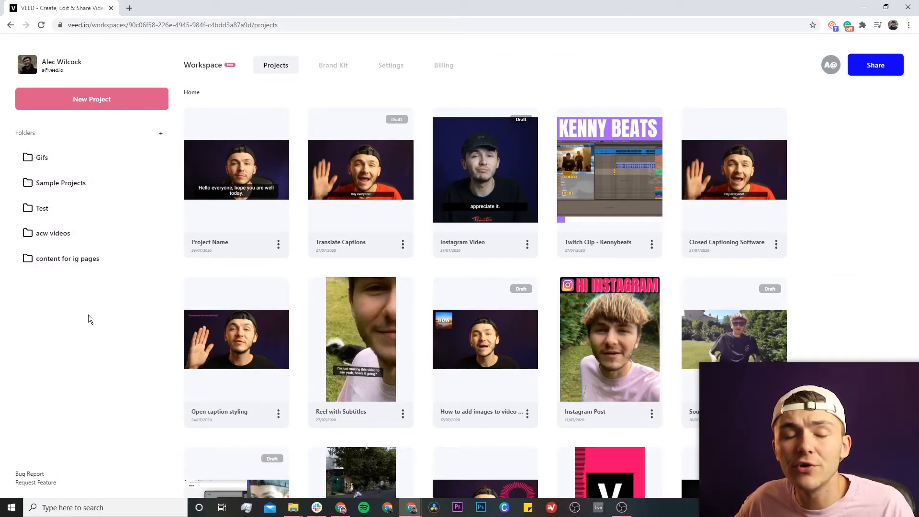
# Create a new blank project from the workspace sidebar, ready for an upload
pyautogui.click(92, 99)
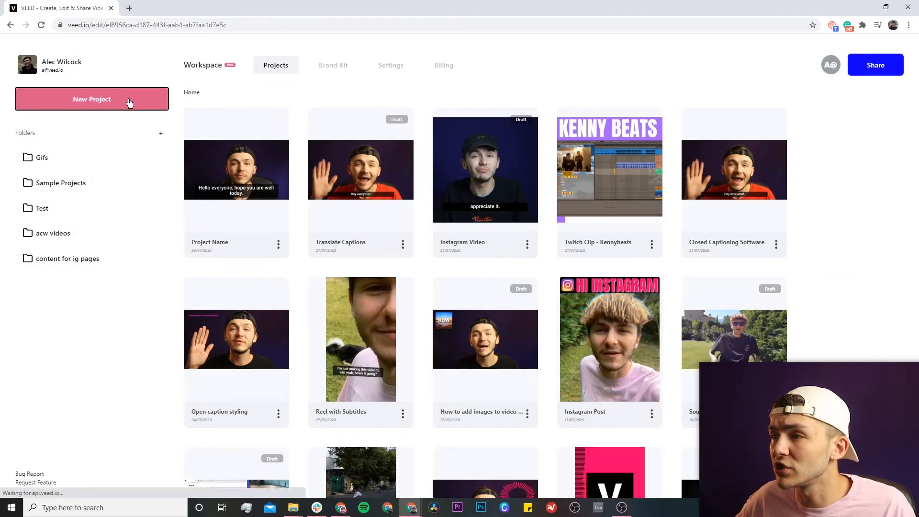
pyautogui.click(92, 98)
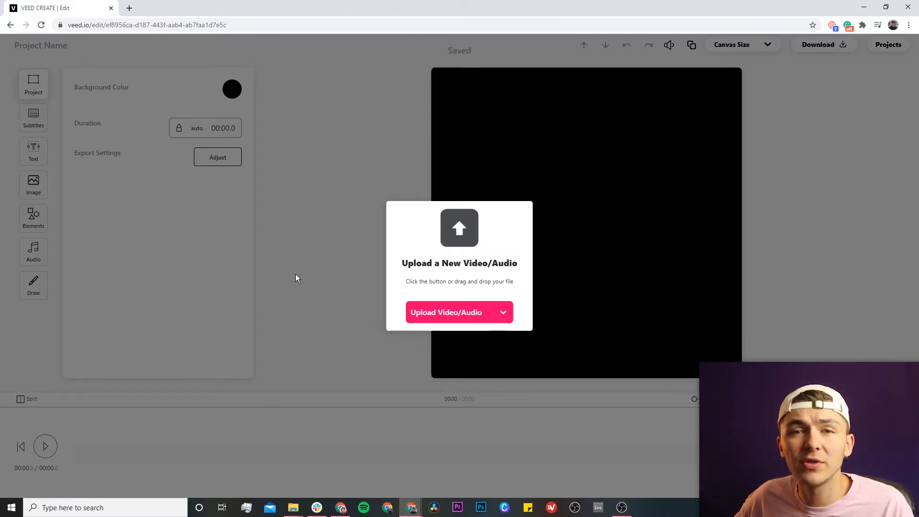
pyautogui.moveTo(421, 317)
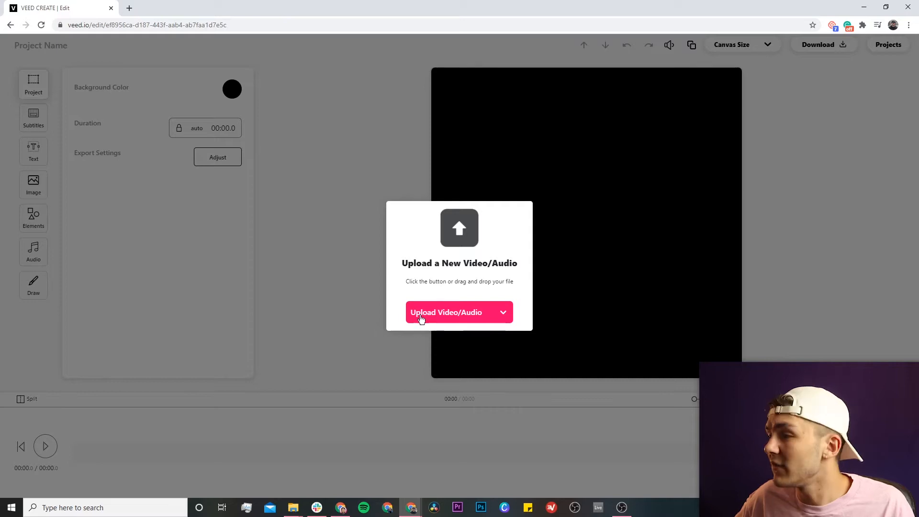
# Upload Instagram Clip.mp4 into the project, loading a 9.1-second timeline
pyautogui.click(447, 312)
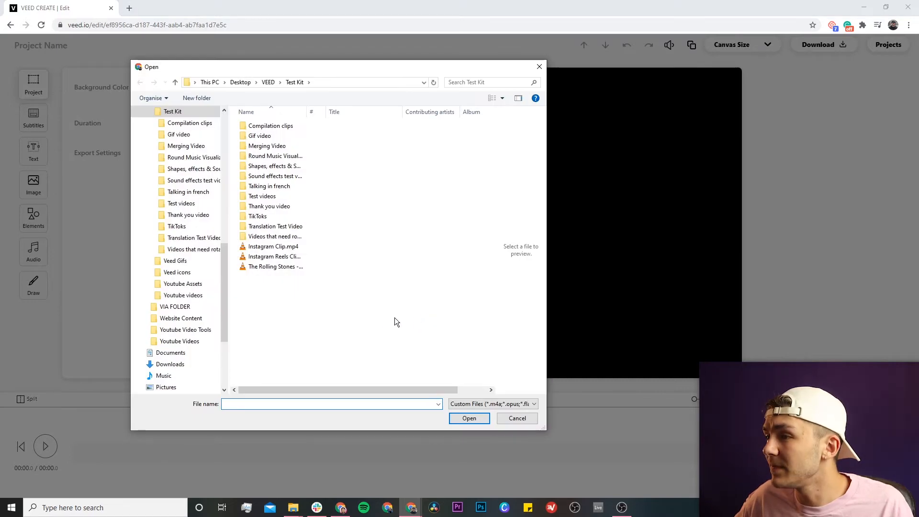
pyautogui.click(272, 246)
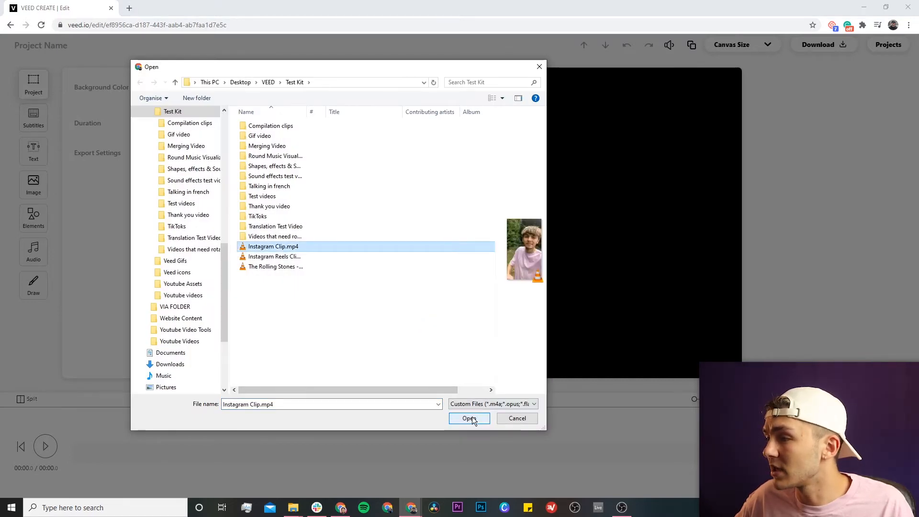
pyautogui.click(468, 418)
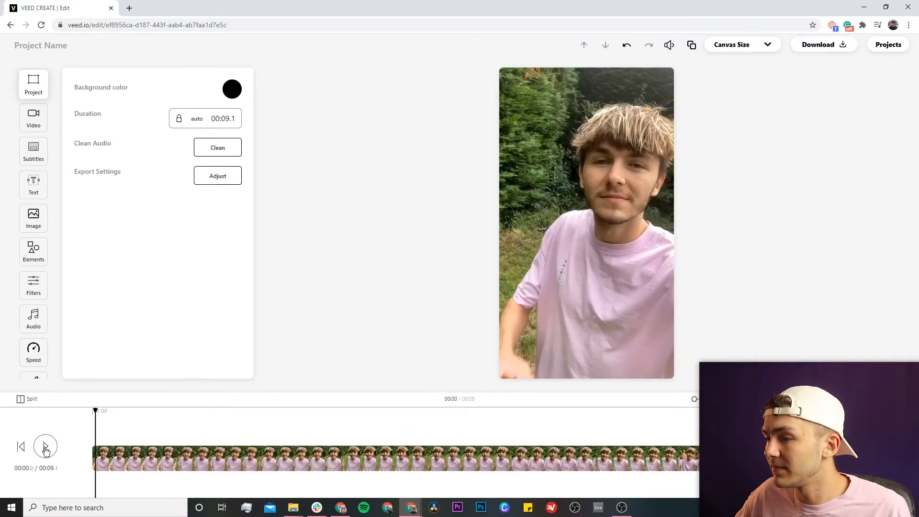
# Play the clip through, then return the playhead to the start before the 00:01.1 mark
pyautogui.click(45, 446)
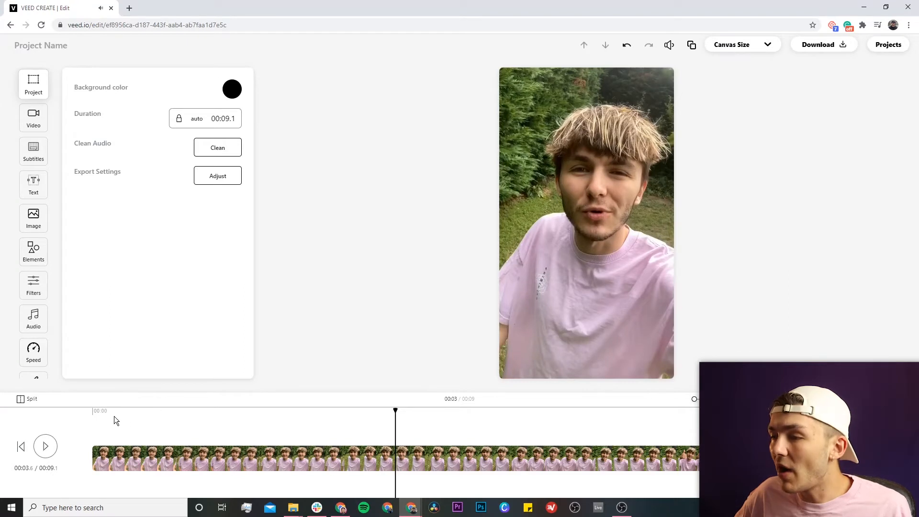
pyautogui.moveTo(106, 416)
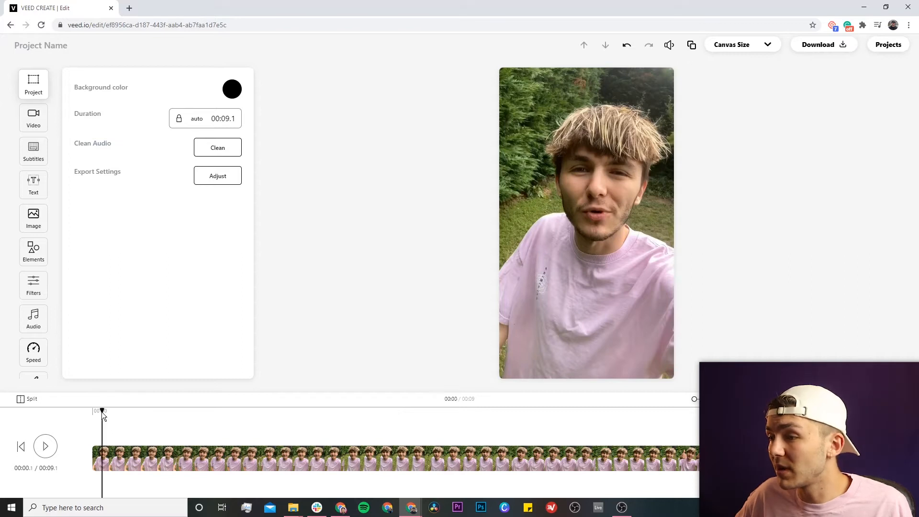
pyautogui.click(45, 446)
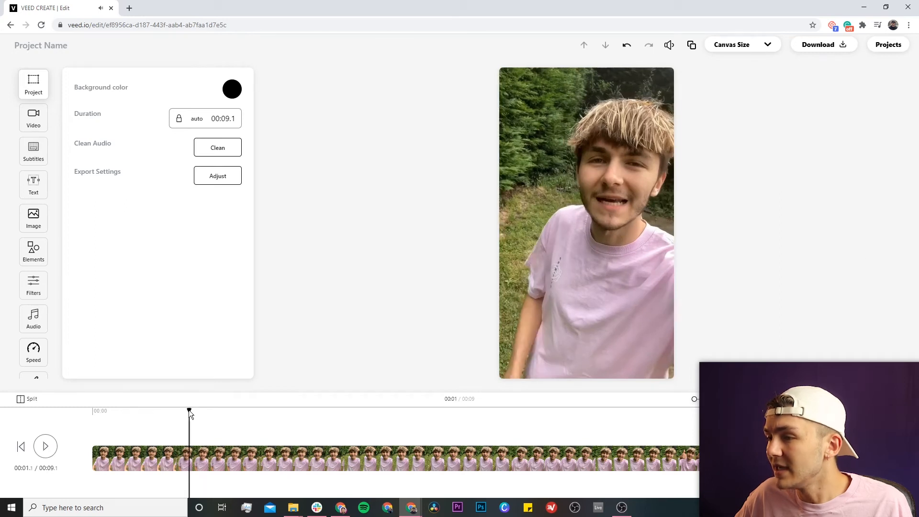
pyautogui.moveTo(27, 398)
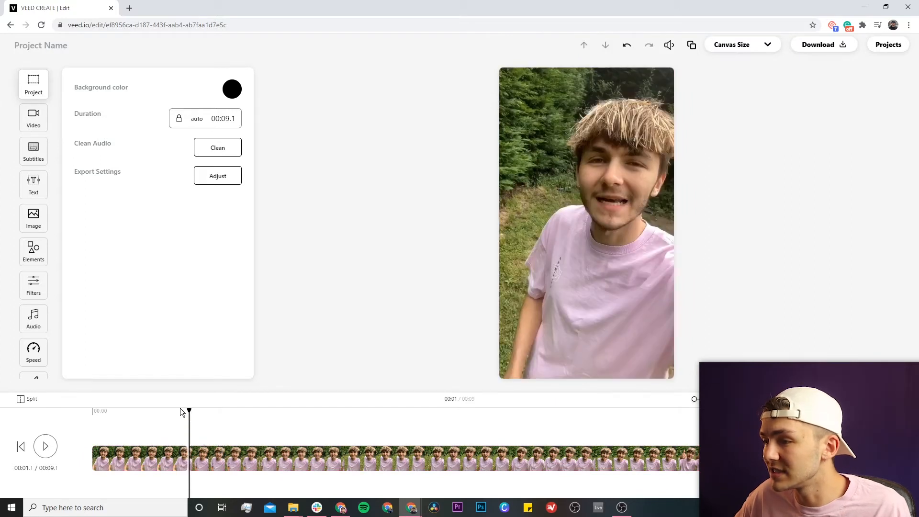
# Review the split near one second by playing back, then select the short first piece
pyautogui.click(45, 446)
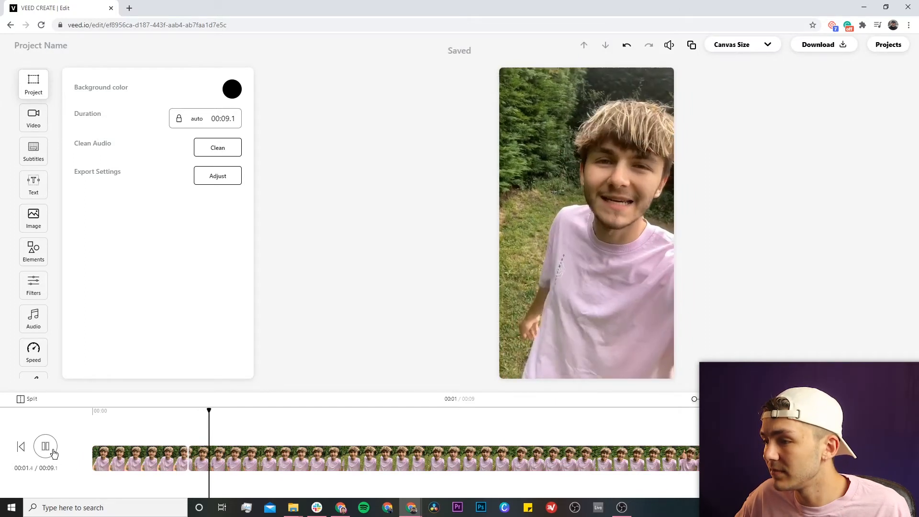
pyautogui.click(45, 446)
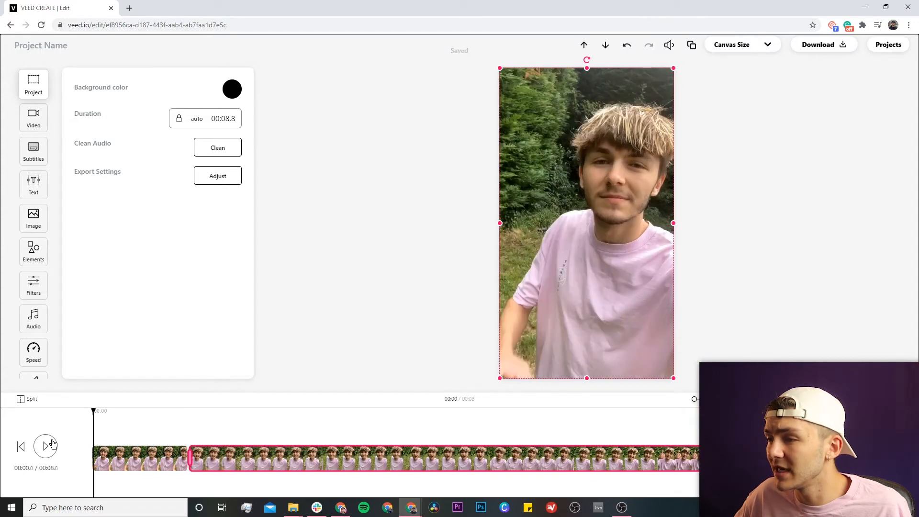
pyautogui.click(46, 446)
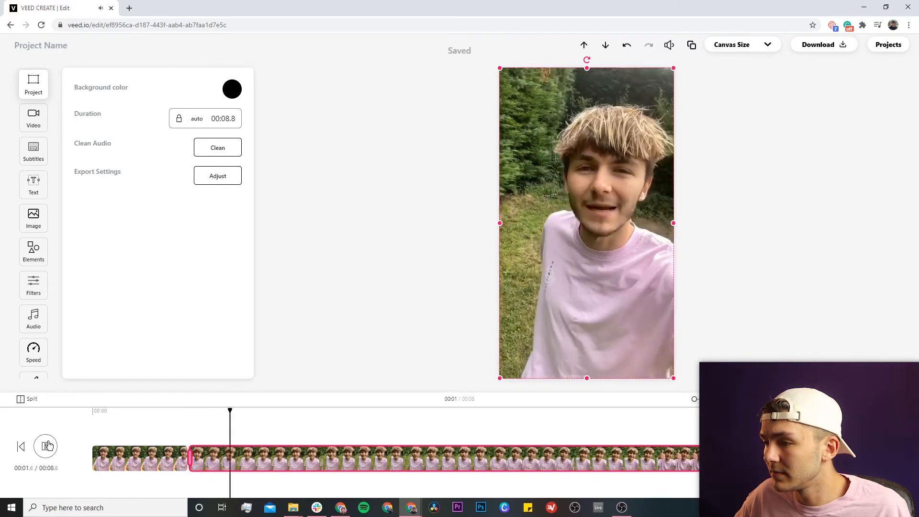
pyautogui.click(46, 446)
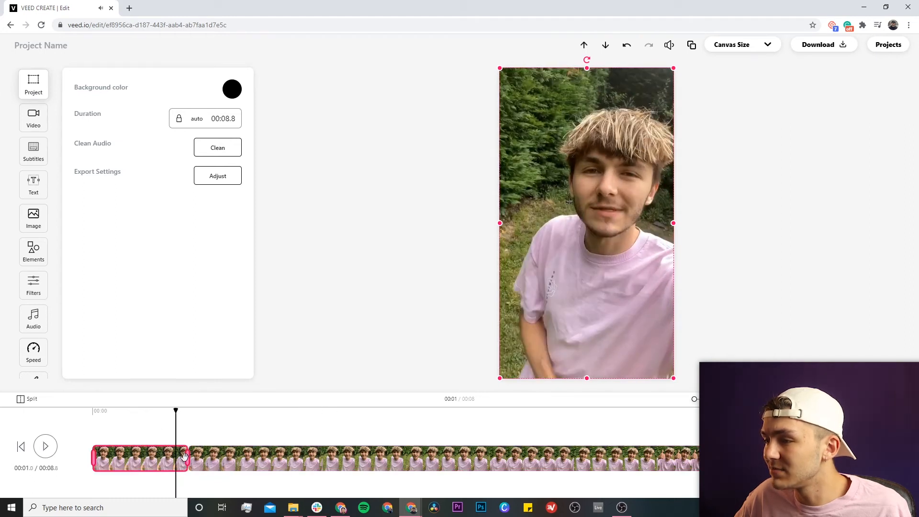
# Trim the first piece's right edge so the video runs 8.5 seconds and check playback
pyautogui.moveTo(187, 458); pyautogui.dragTo(174, 459)
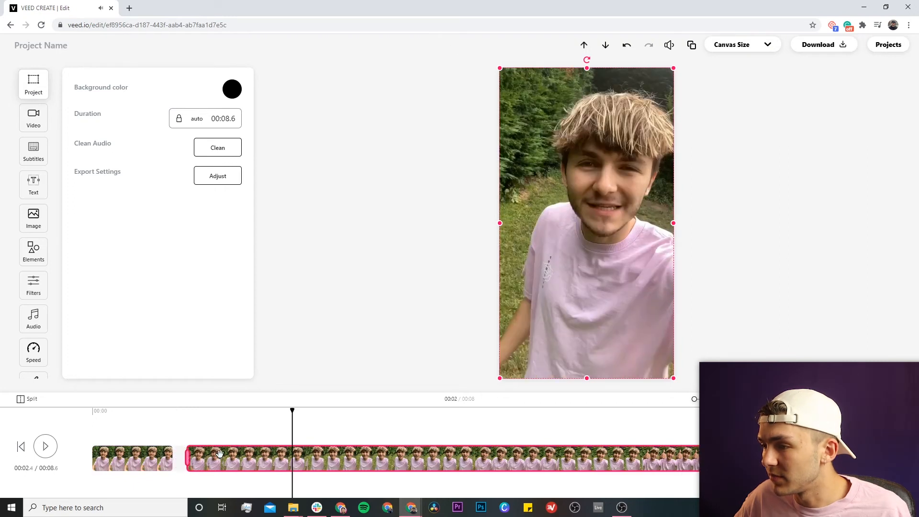
pyautogui.click(45, 446)
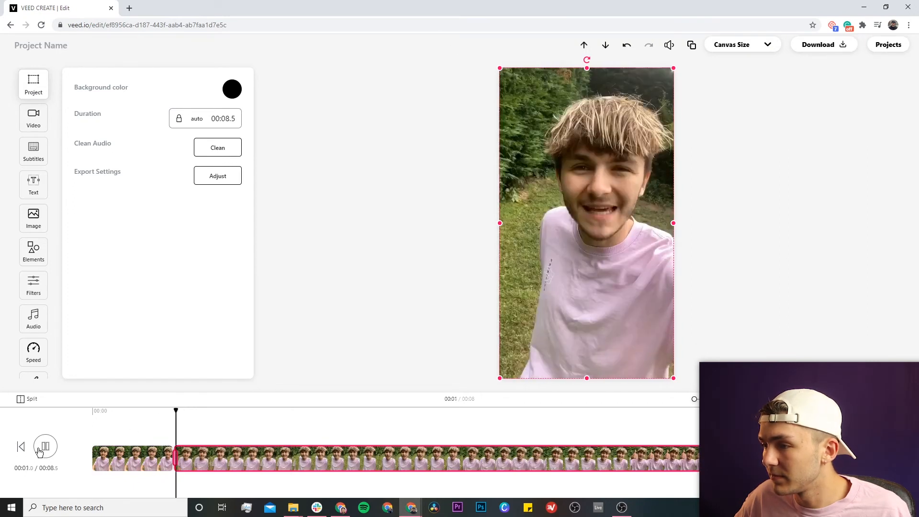
pyautogui.click(45, 446)
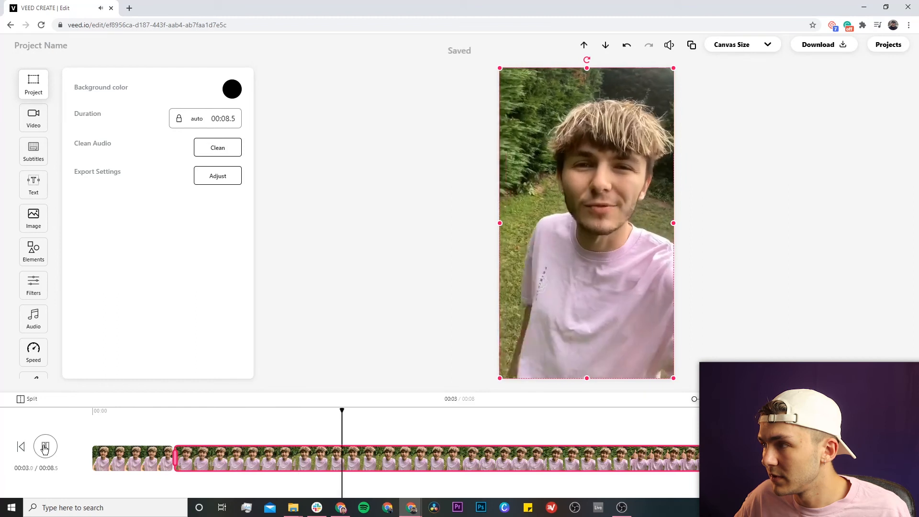
pyautogui.click(45, 446)
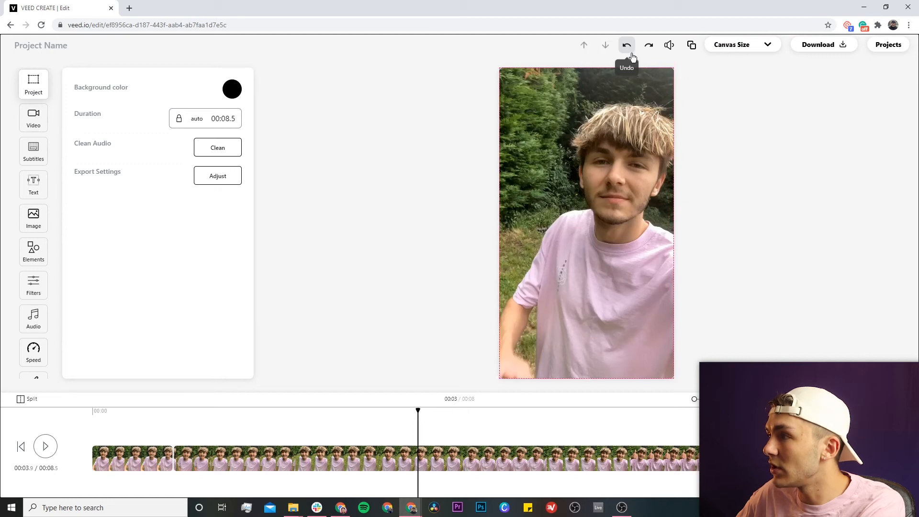
# Render the finished 8.5-second video in HD for download
pyautogui.click(817, 44)
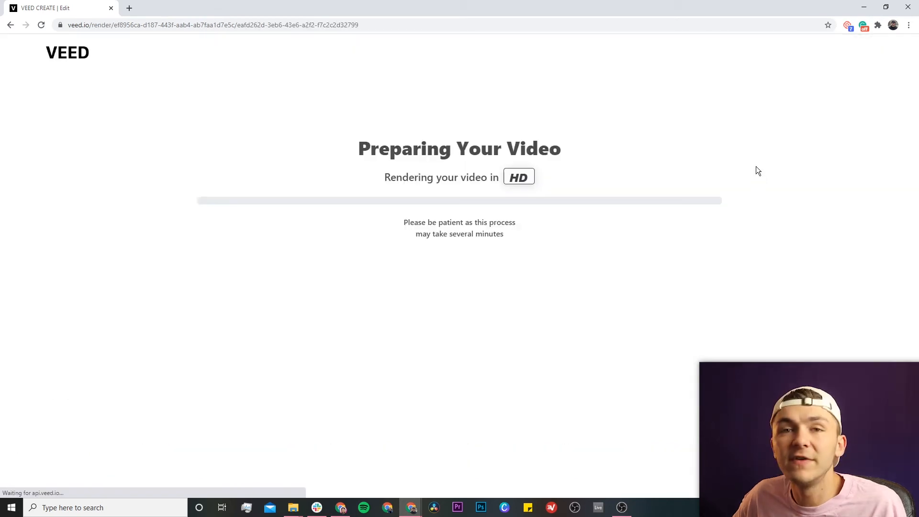